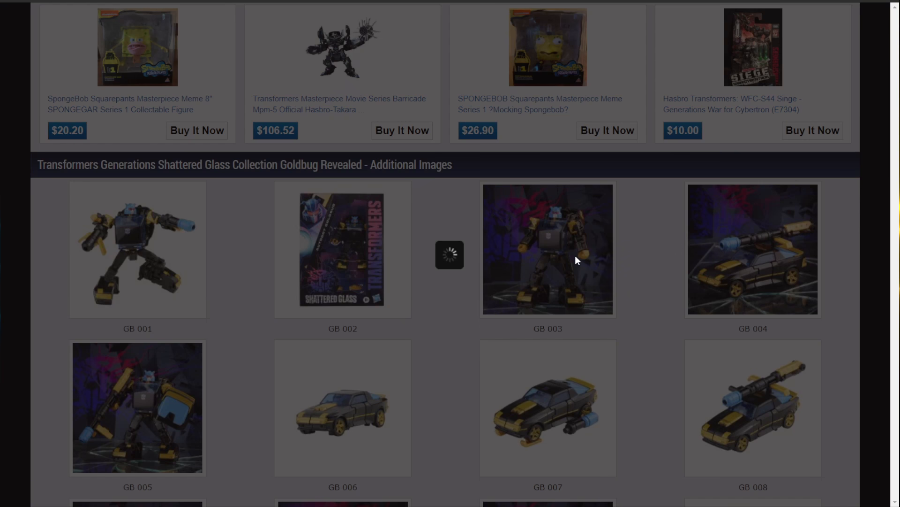
Step: Enlarge the GB 003 Goldbug photo and advance through the remaining gallery images
left_click(547, 249)
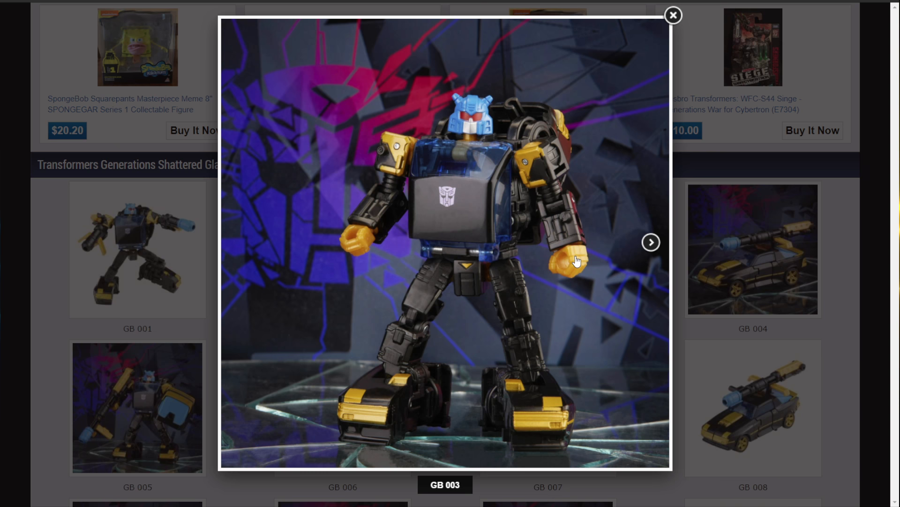
left_click(651, 242)
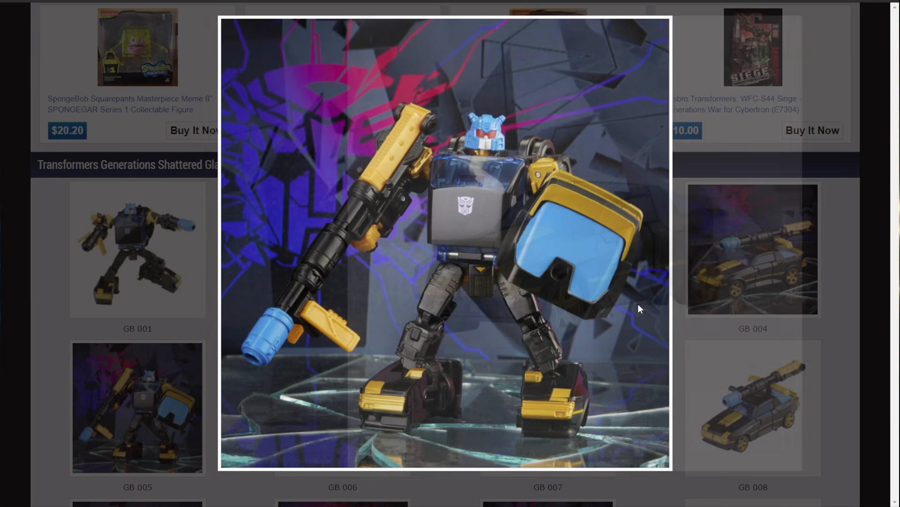
left_click(651, 242)
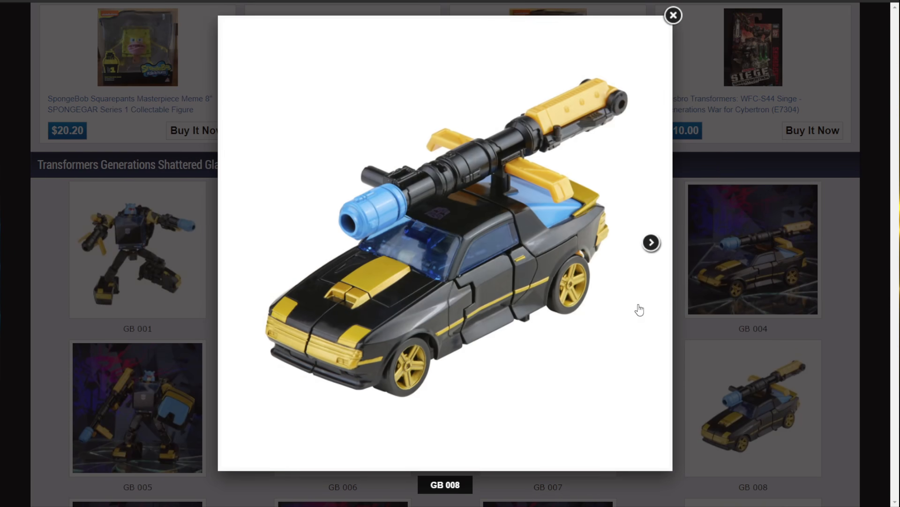
left_click(651, 242)
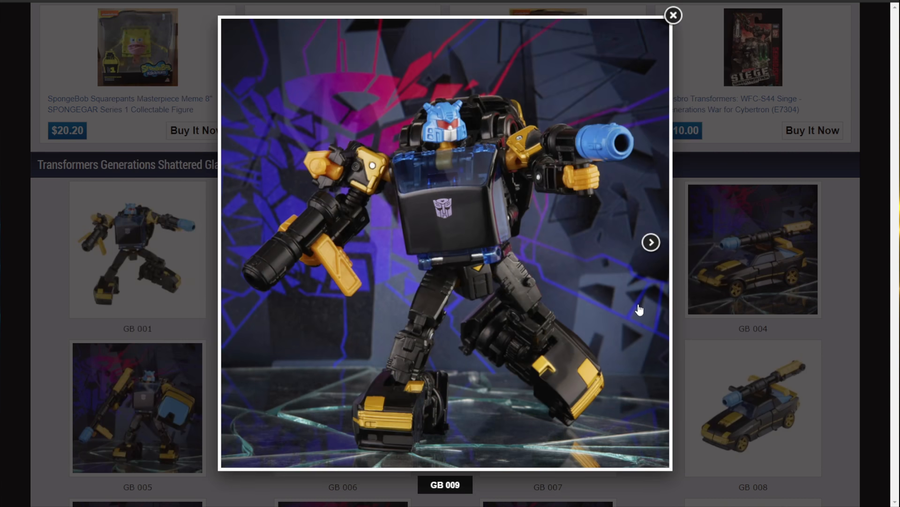
left_click(651, 242)
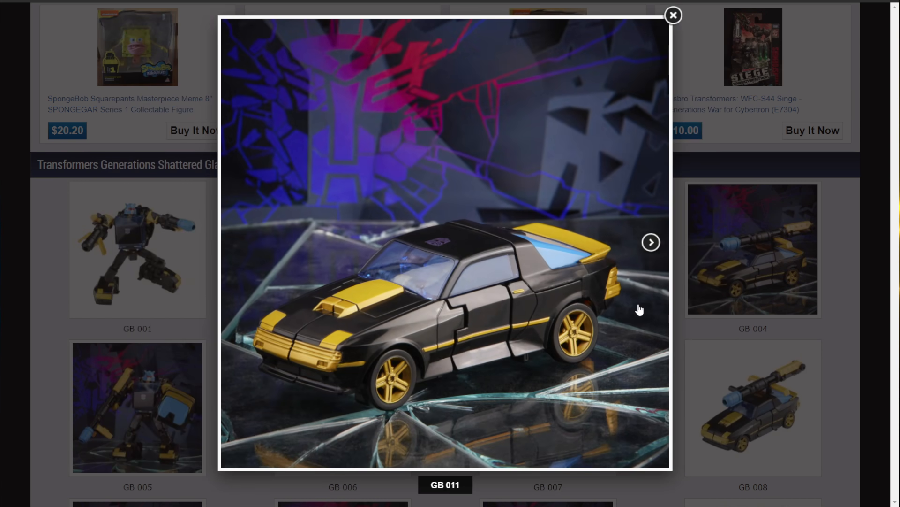
left_click(651, 242)
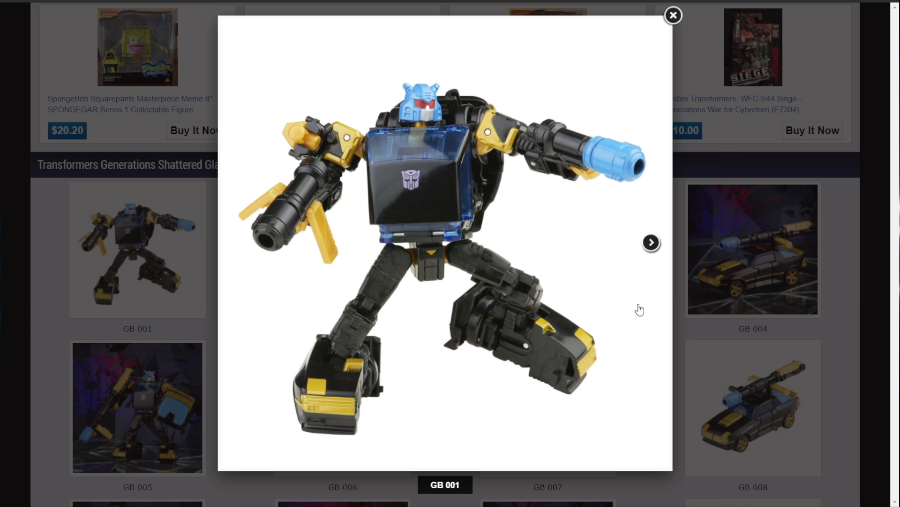
left_click(673, 15)
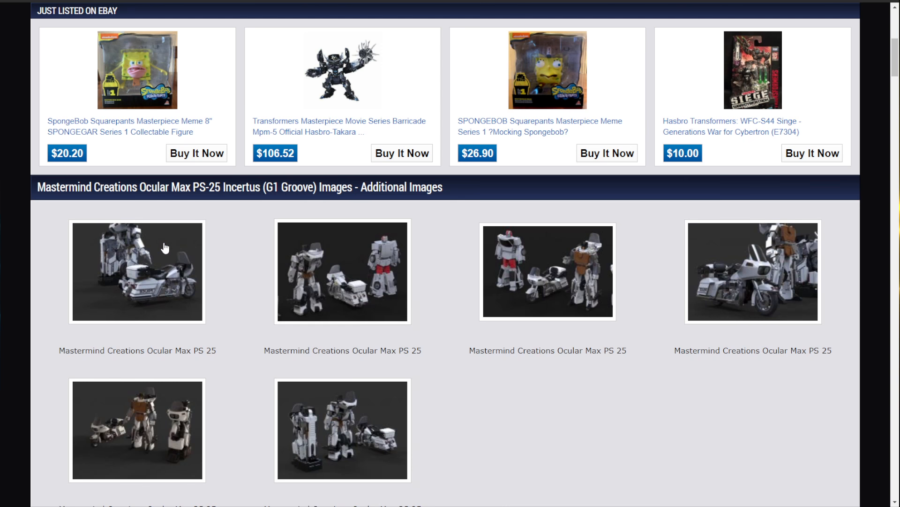
Step: Enlarge the first Ocular Max PS-25 Incertus photo, then close the lightbox
left_click(137, 270)
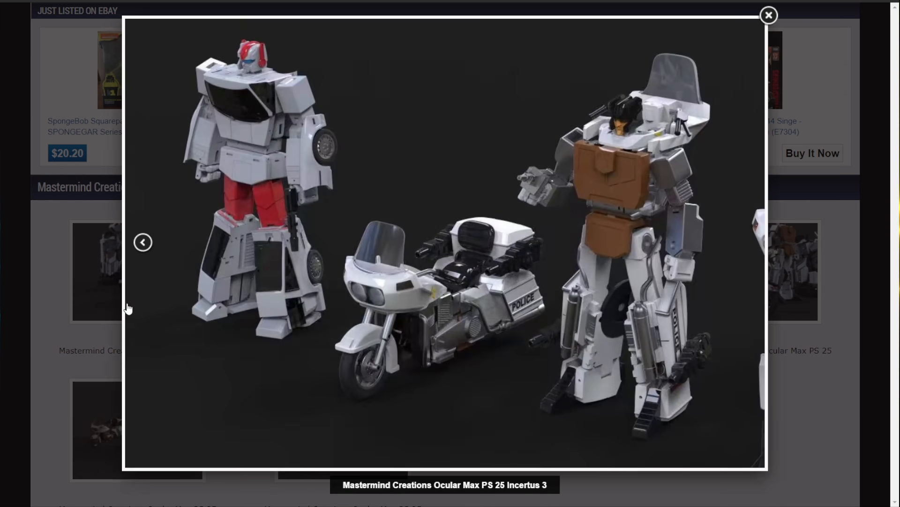
left_click(143, 242)
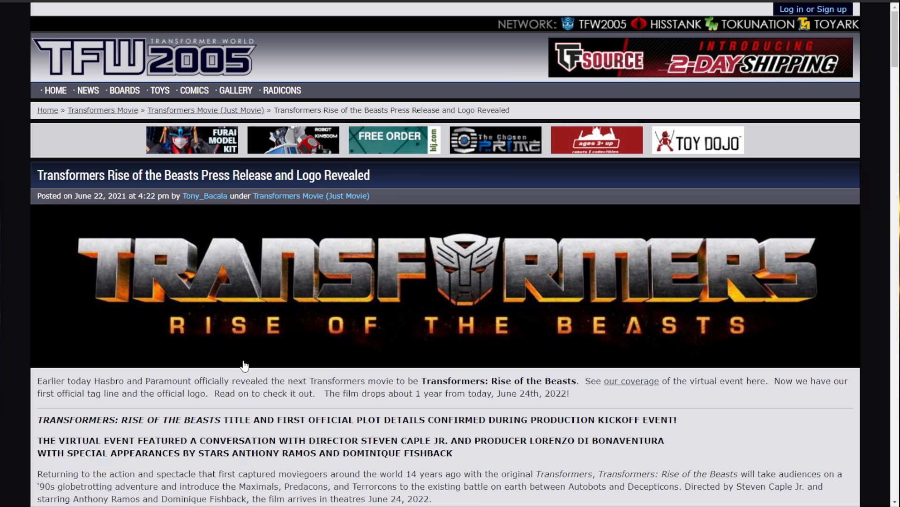
Step: Scroll down through the press release credits and logo to the comments section
scroll("down", 3)
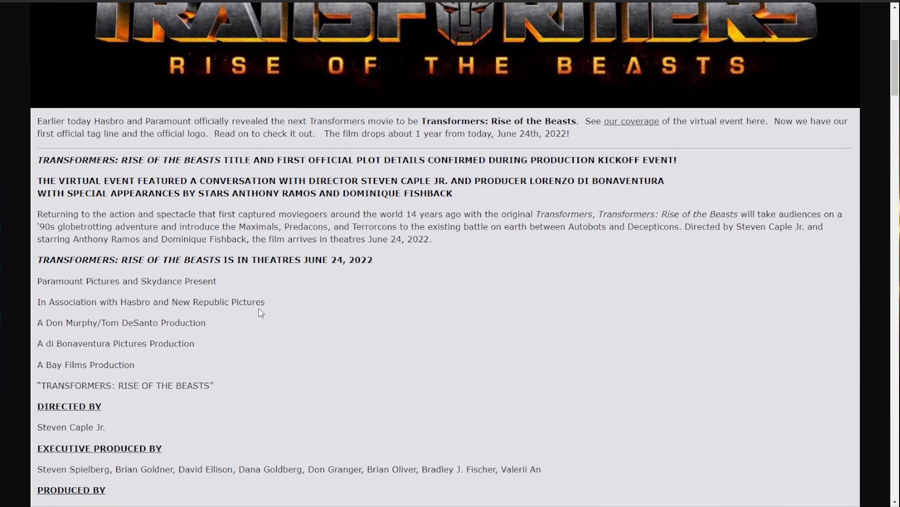
scroll("down", 3)
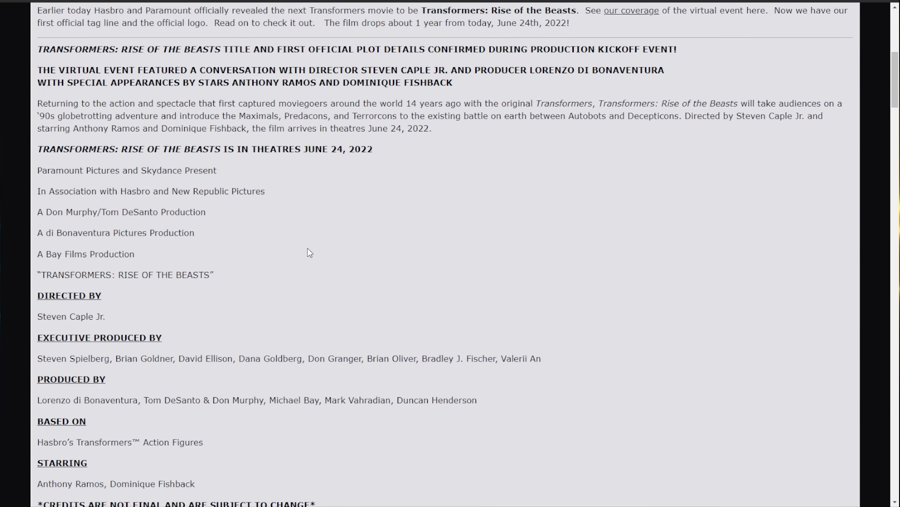
scroll("down", 3)
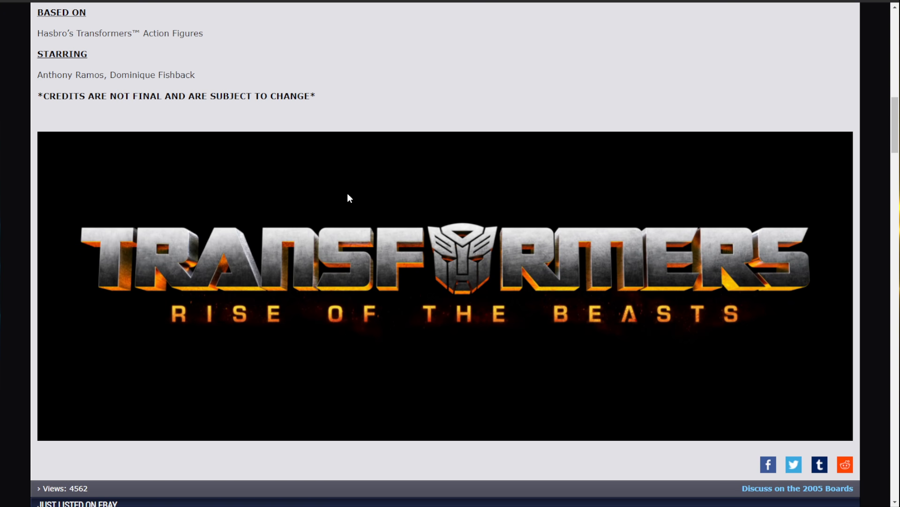
mouse_move(362, 259)
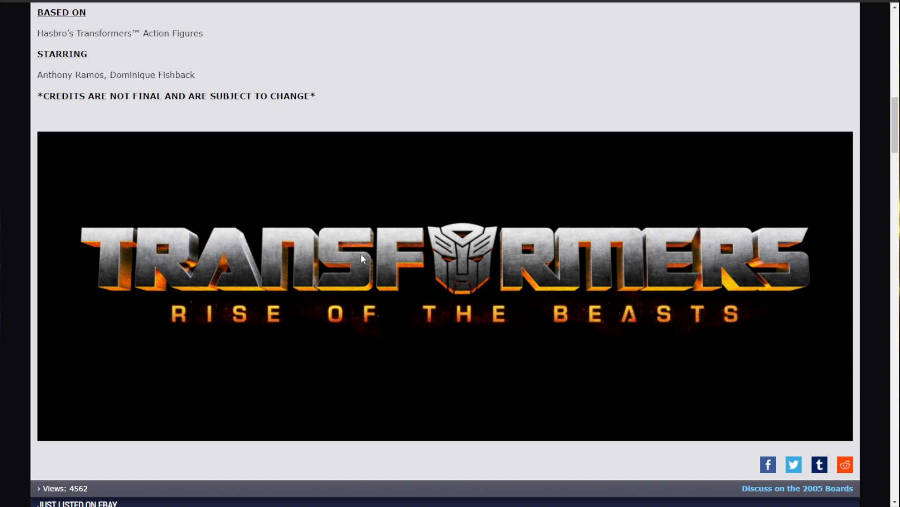
mouse_move(392, 303)
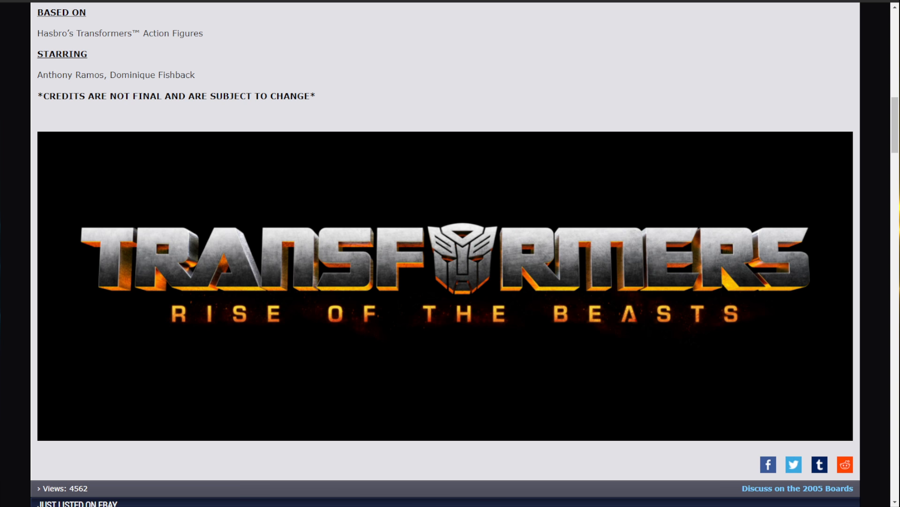
scroll("down", 3)
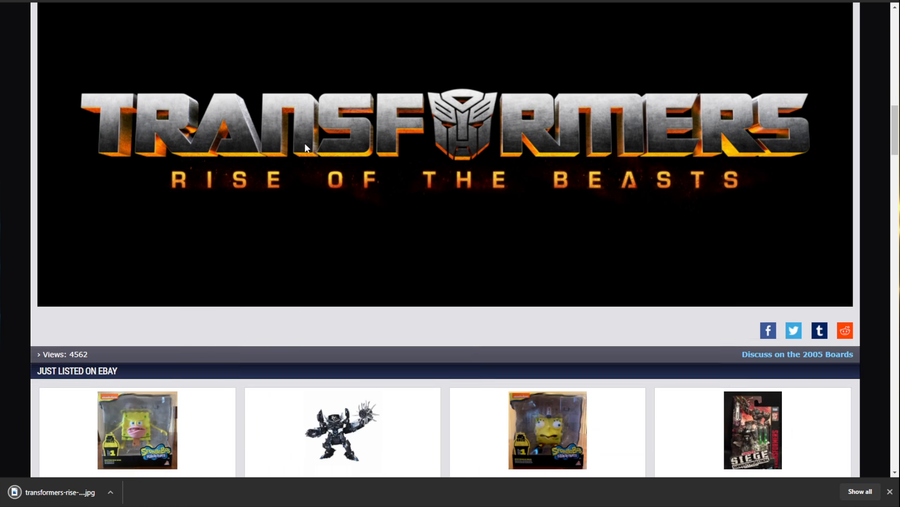
scroll("down", 3)
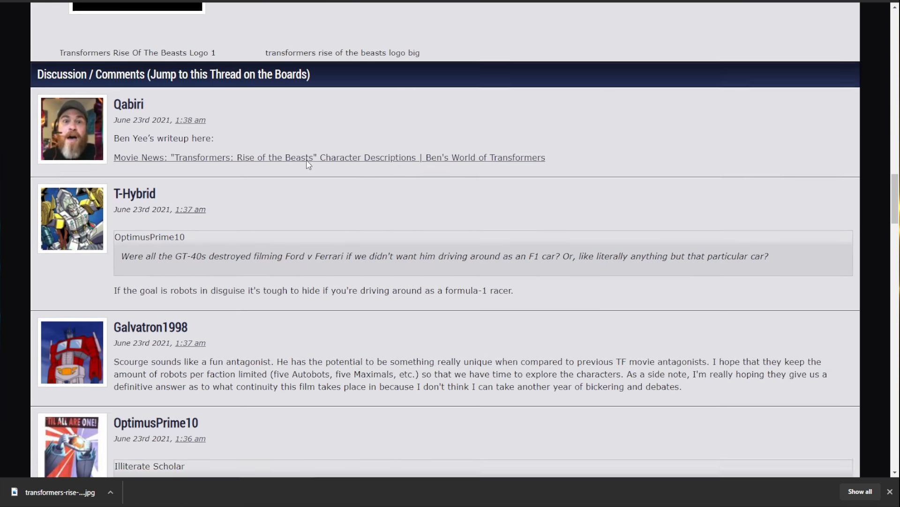
scroll("down", 3)
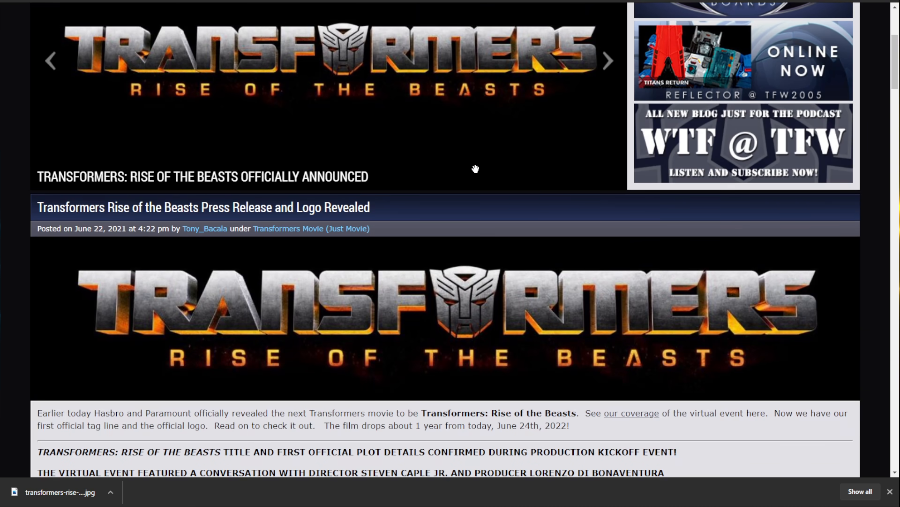
Step: Scroll down through the article's spoiler character descriptions
scroll("down", 3)
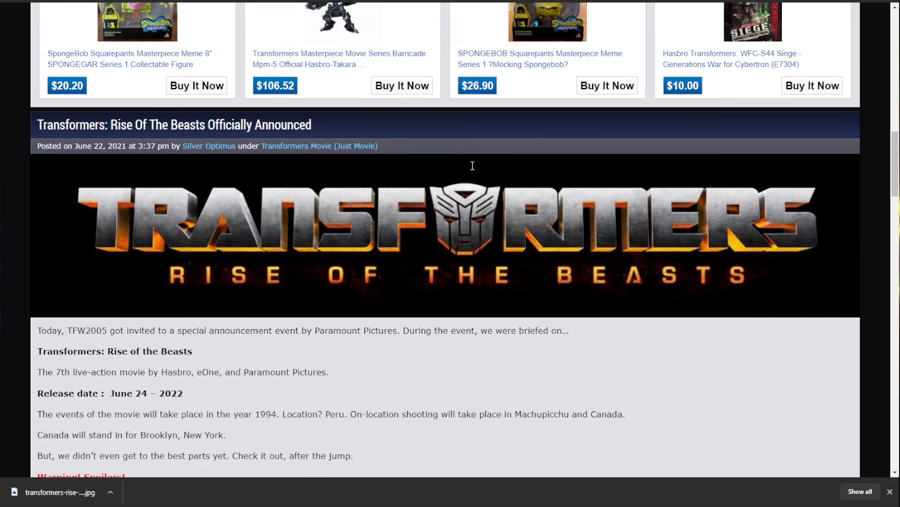
scroll("up", 3)
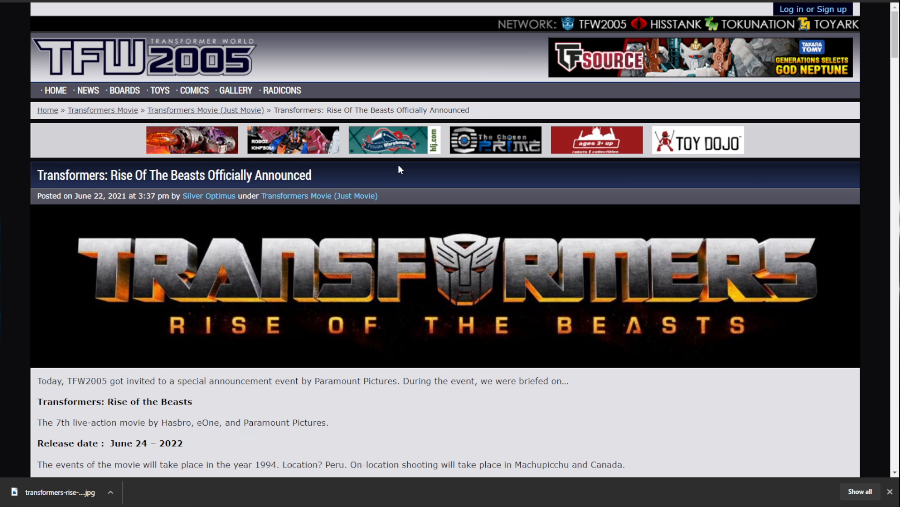
scroll("down", 3)
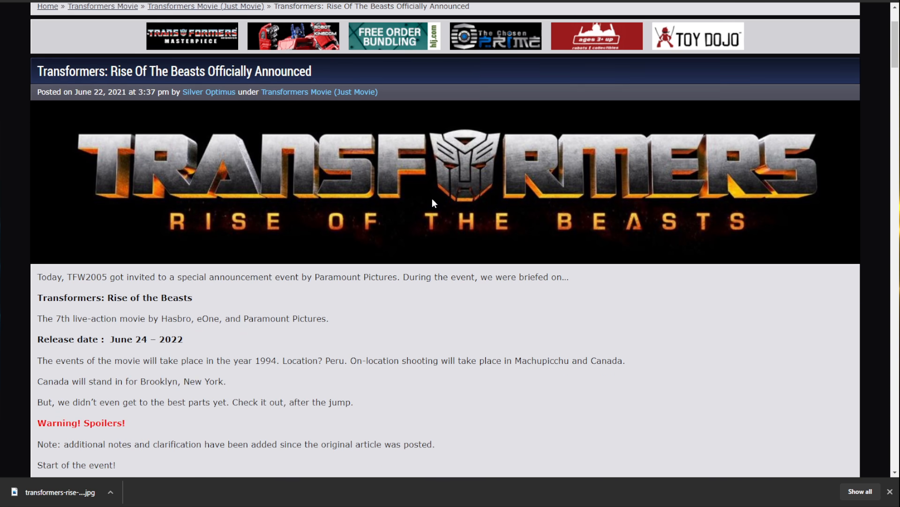
scroll("down", 3)
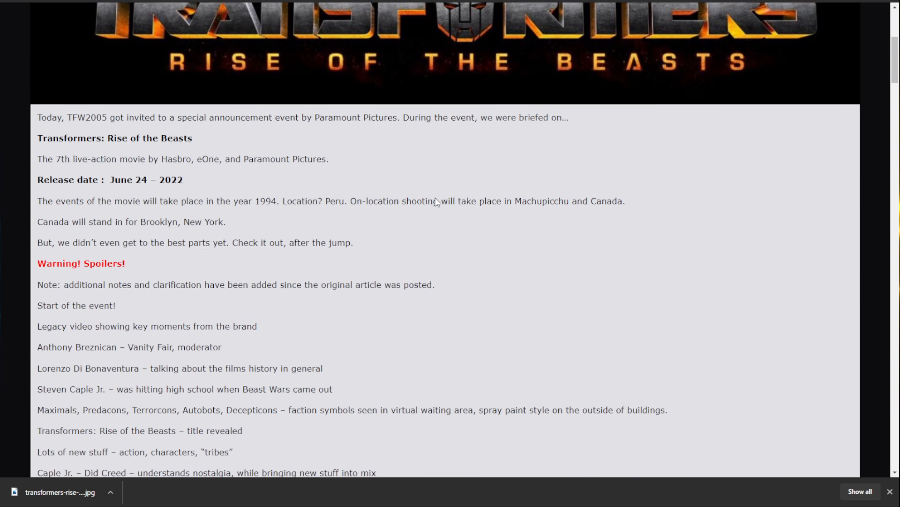
scroll("down", 3)
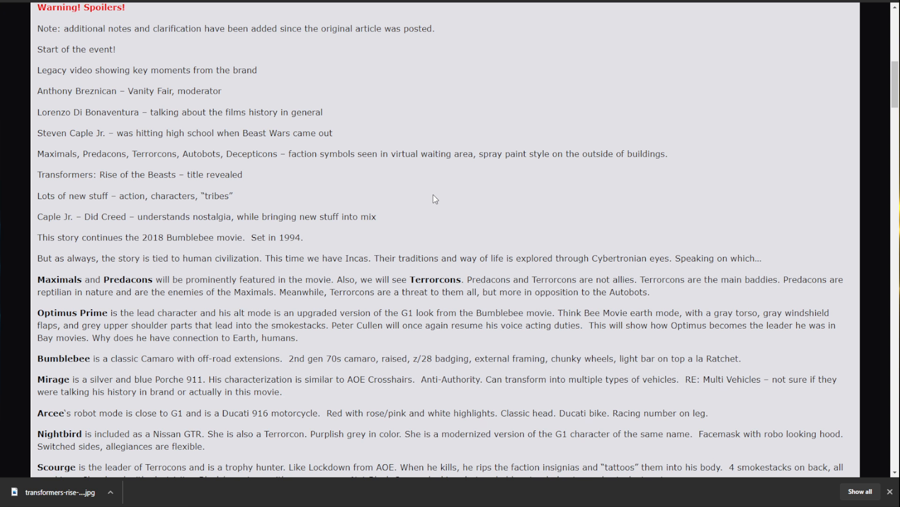
scroll("down", 3)
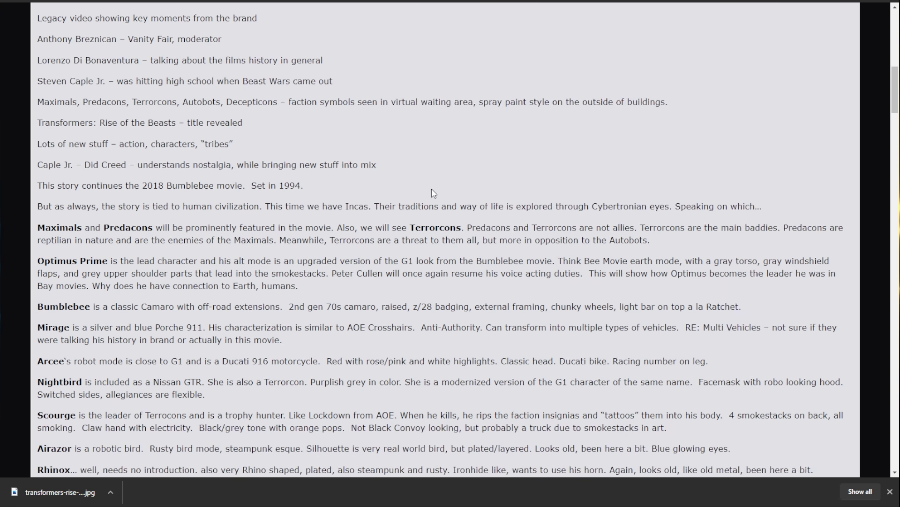
scroll("down", 3)
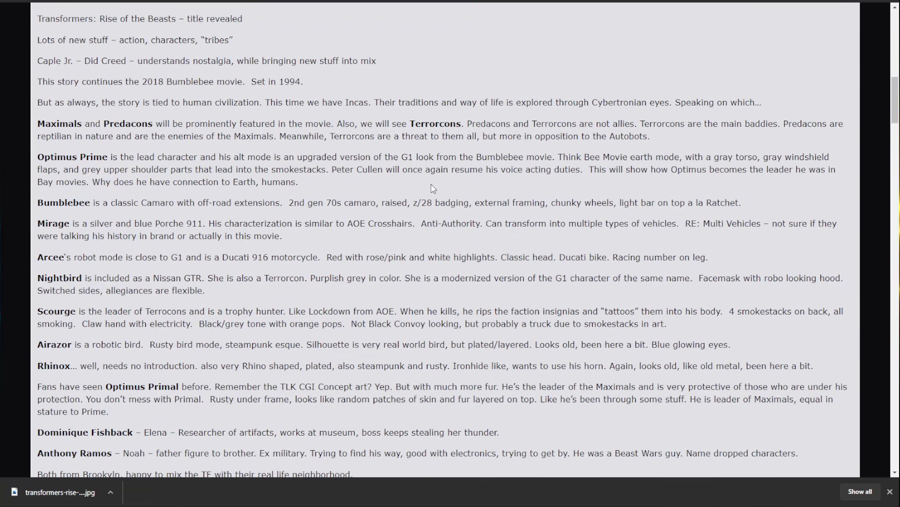
scroll("down", 3)
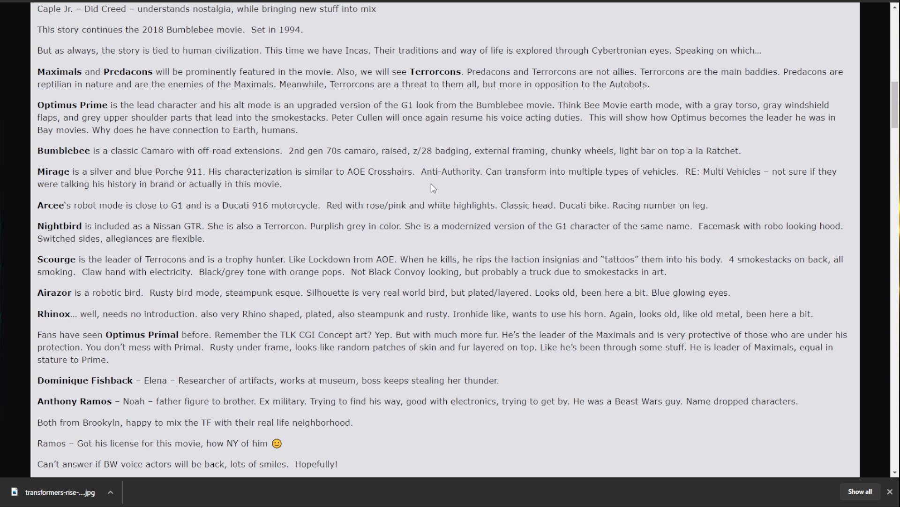
mouse_move(540, 204)
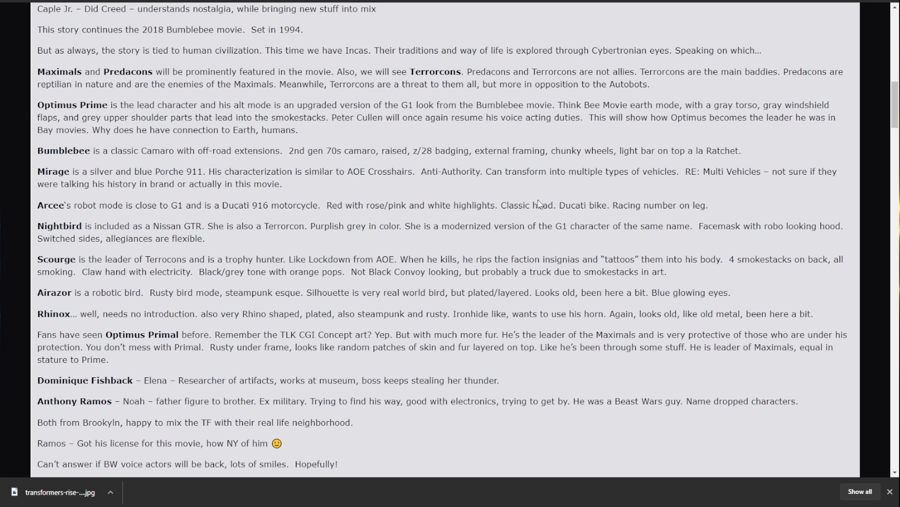
mouse_move(568, 173)
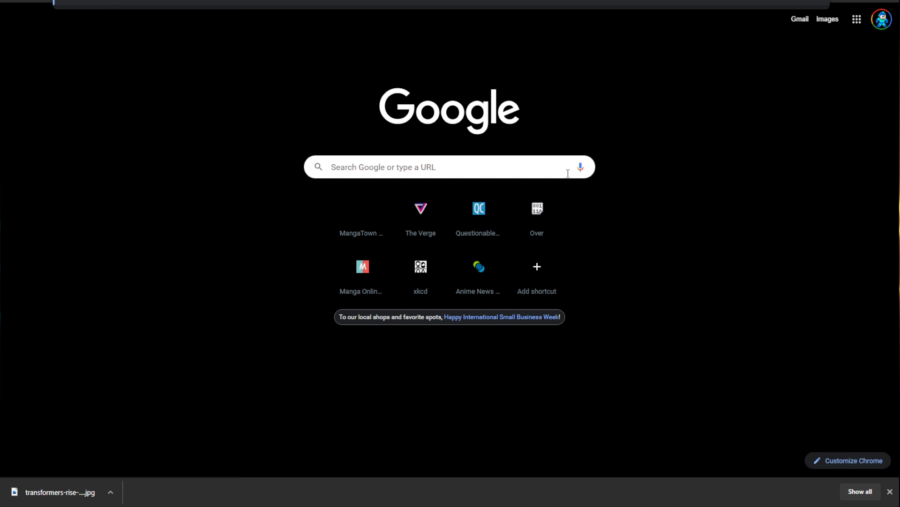
Step: Search Google for '1994 nissan gtr'
type("1994 nissan gtr")
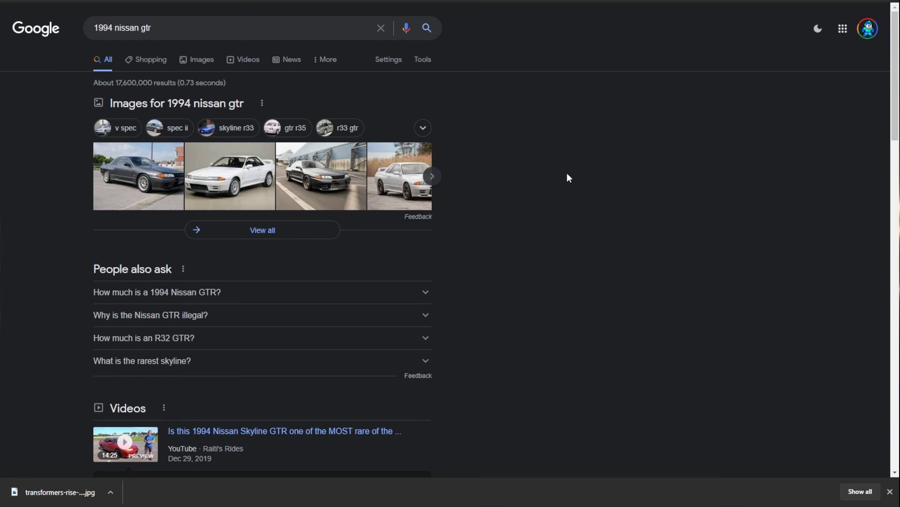
mouse_move(90, 191)
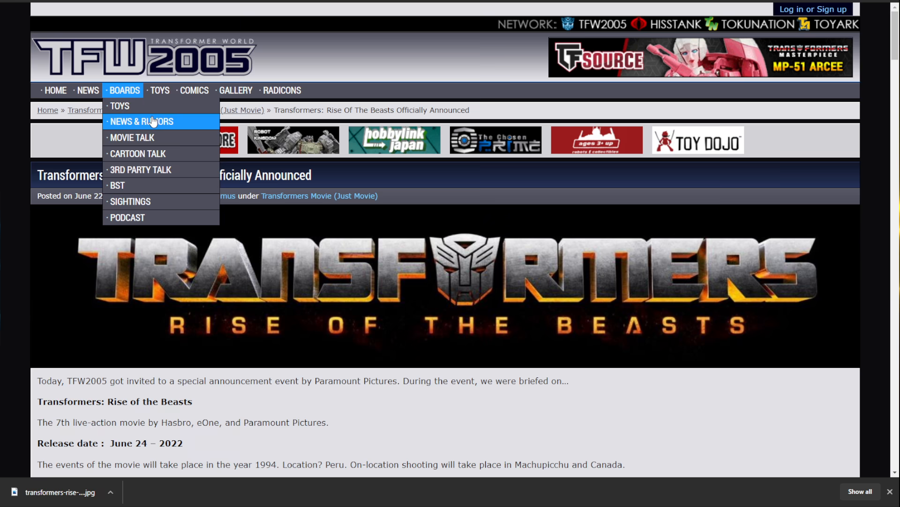
Step: Scroll back down to the Rise of the Beasts character notes
scroll("down", 3)
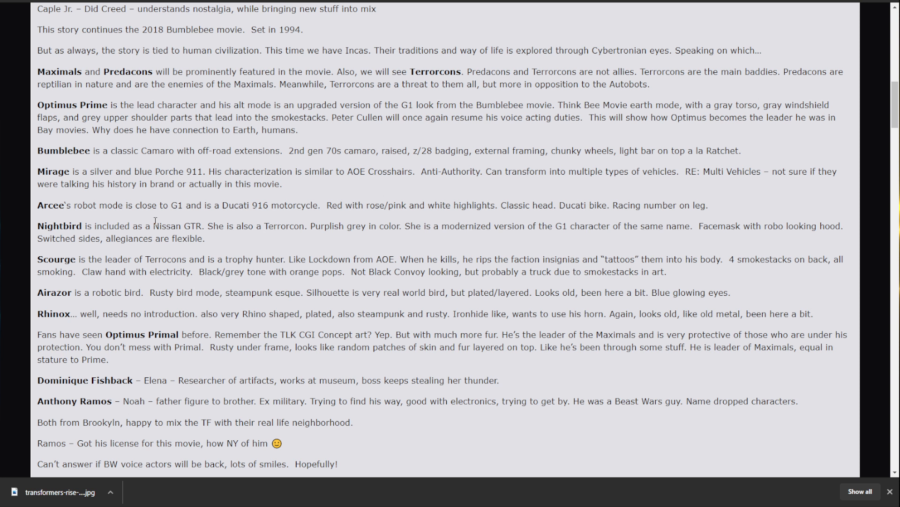
mouse_move(860, 485)
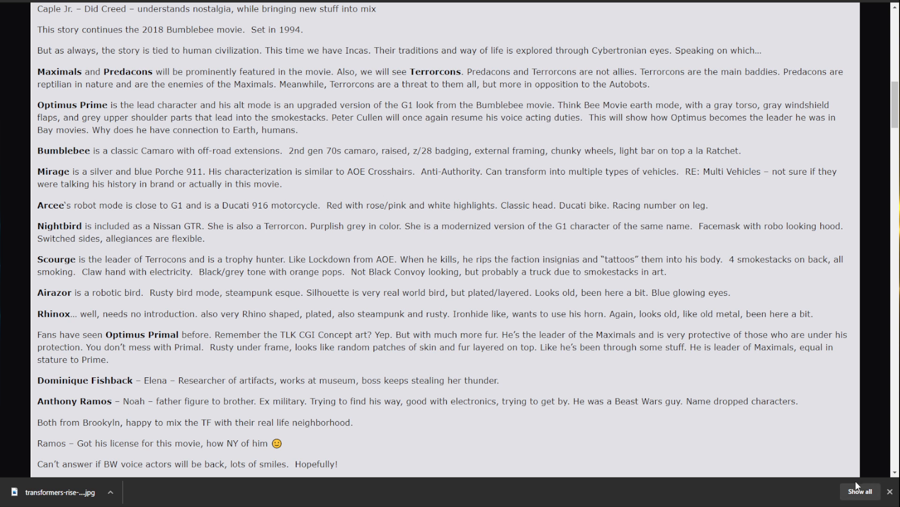
scroll("down", 3)
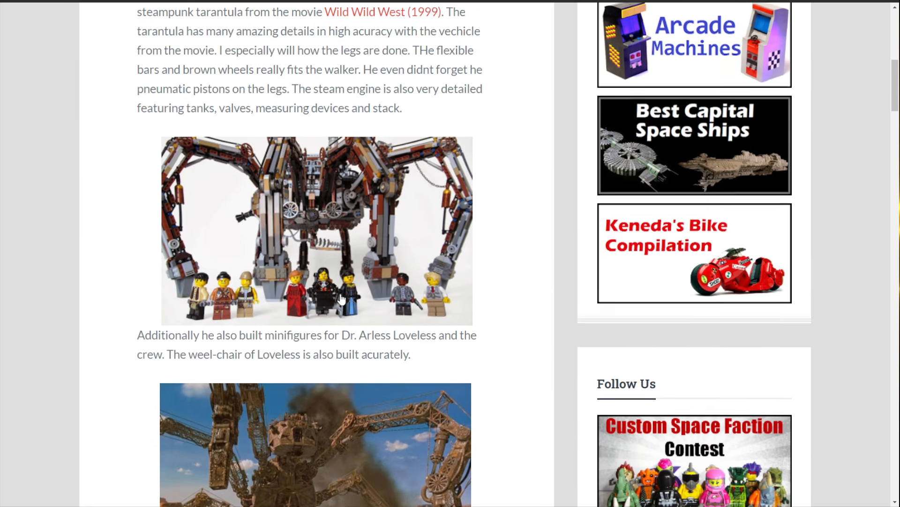
Step: Scroll the steampunk image results and enter '1994 nissan gtr' in the search box
scroll("down", 3)
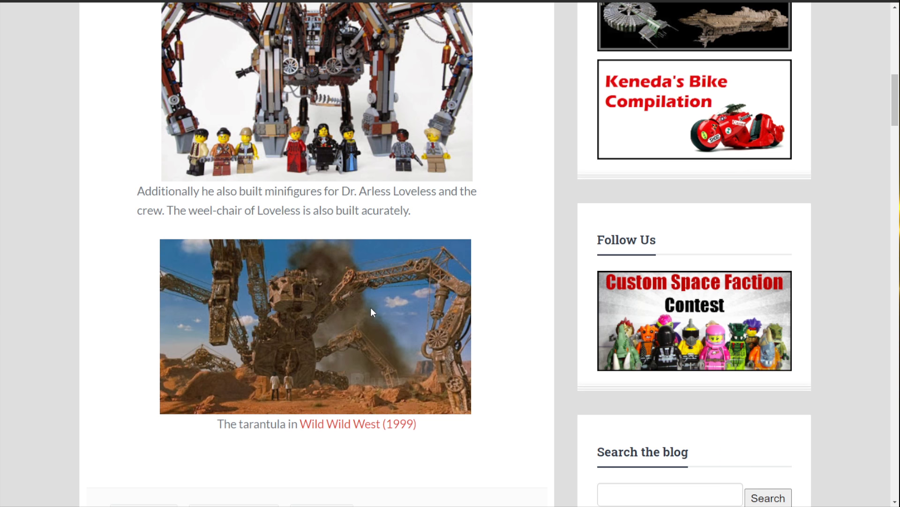
scroll("up", 3)
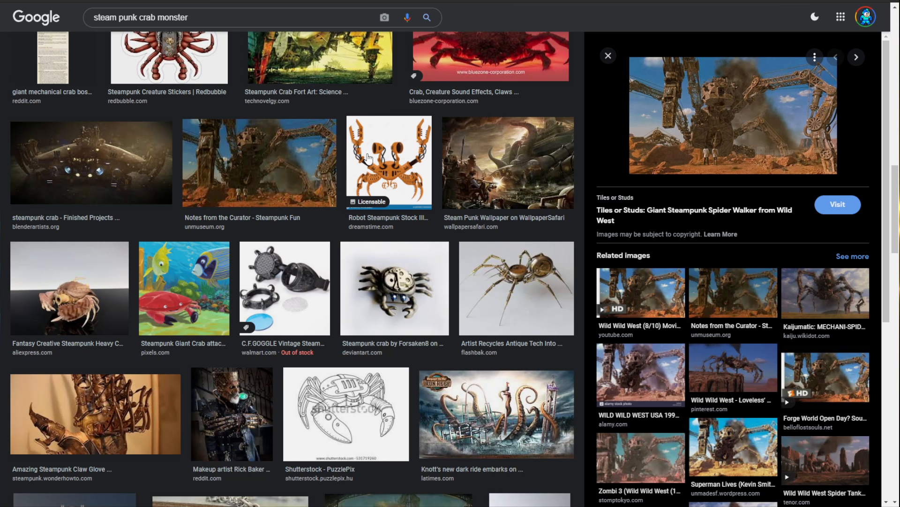
scroll("down", 3)
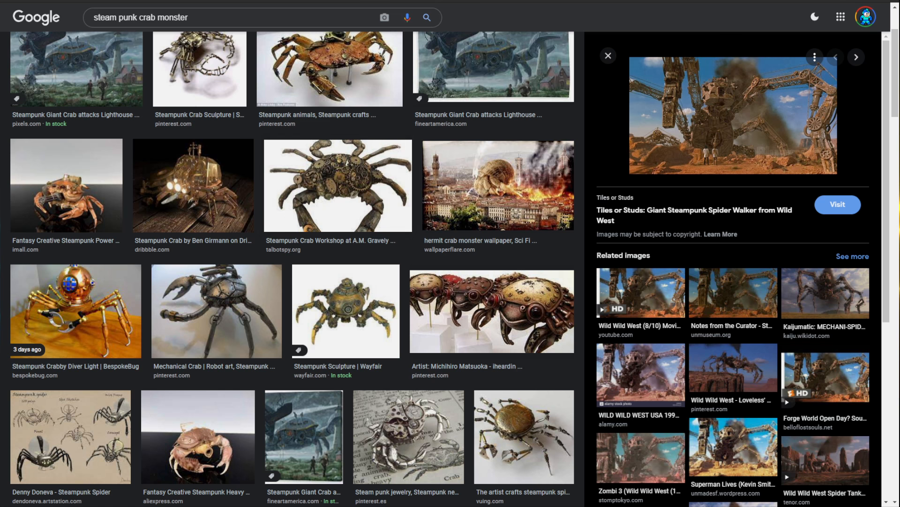
type("1994 nissan gtr")
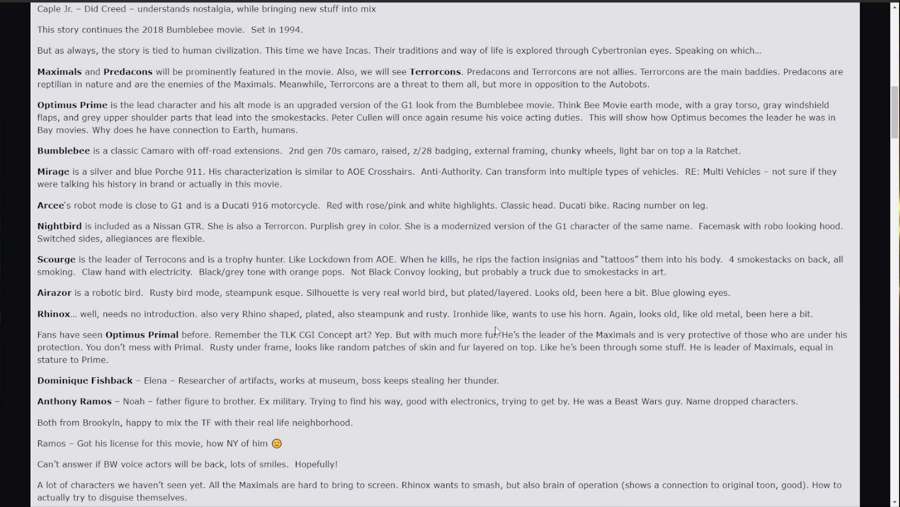
Step: Enlarge the gorilla concept art from Additional Images, then close it
scroll("down", 3)
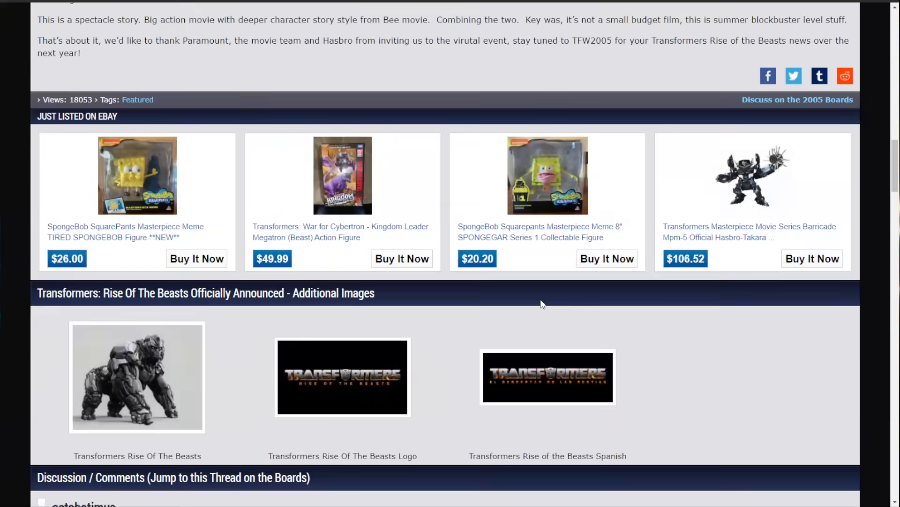
left_click(137, 377)
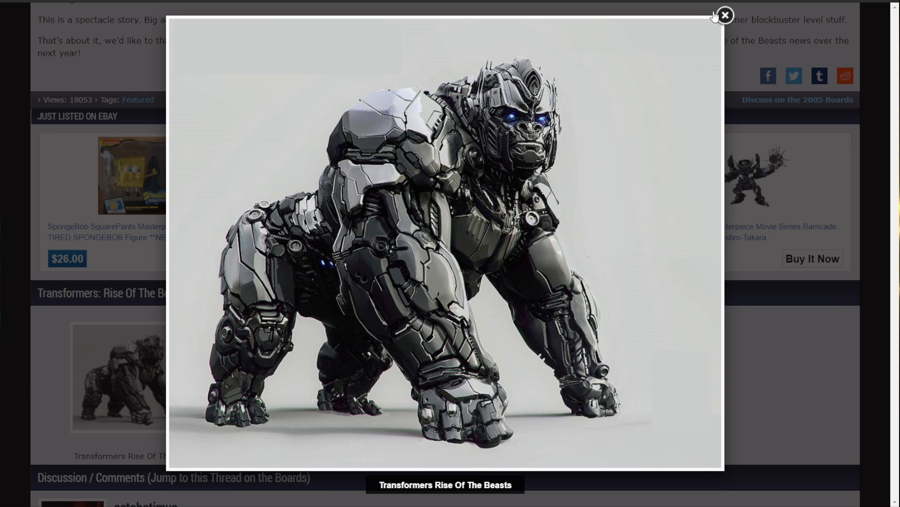
left_click(725, 15)
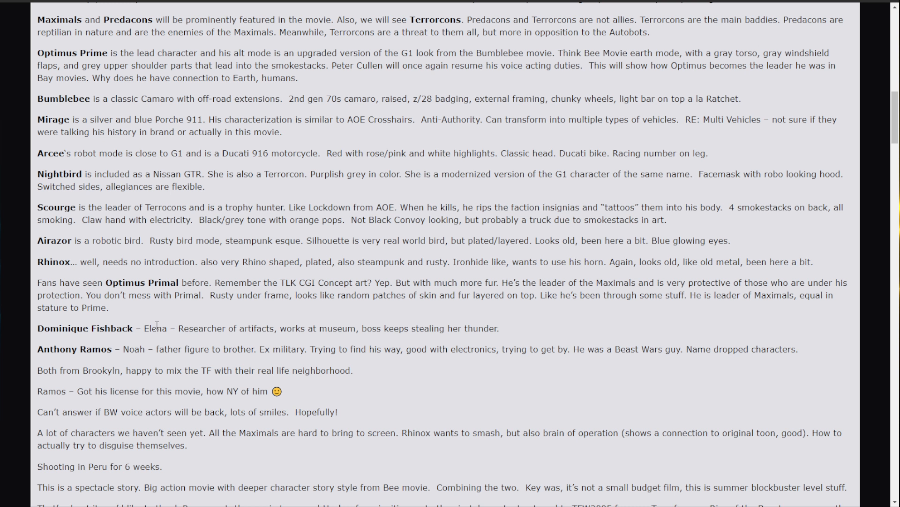
mouse_move(401, 334)
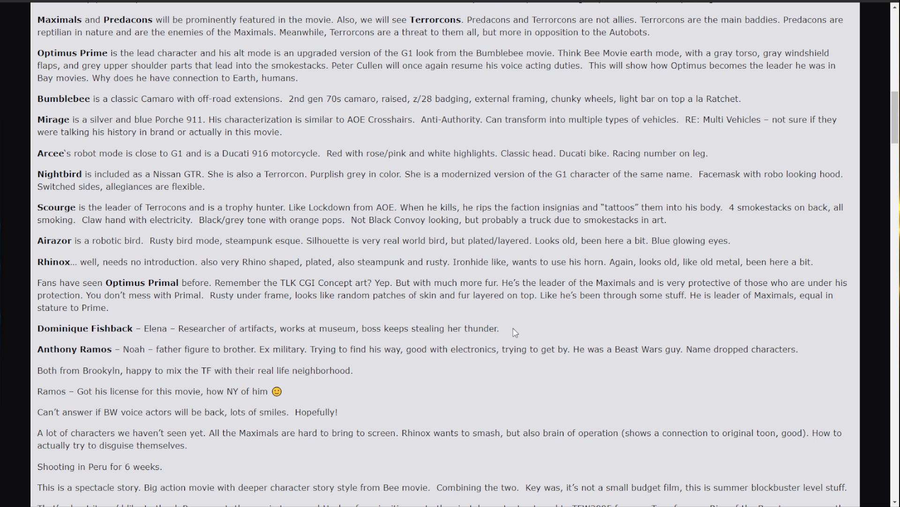
Step: Scroll up to the Rise of the Beasts title banner at the article's top
scroll("up", 3)
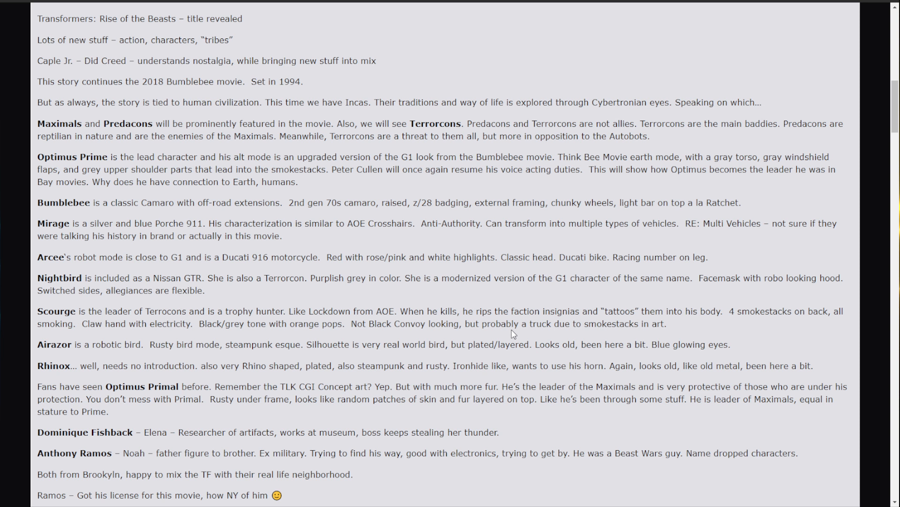
scroll("up", 3)
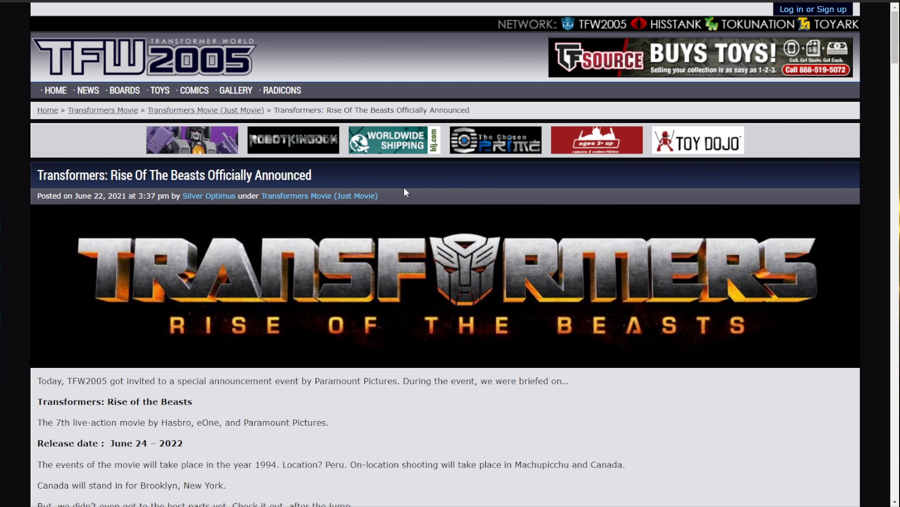